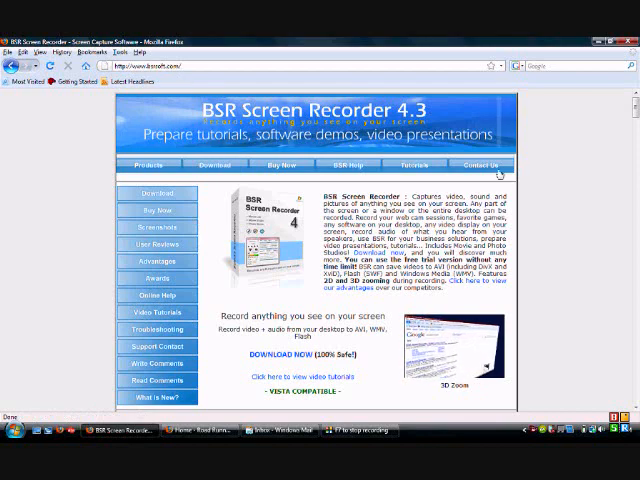
Scroll through the bsrsoft.com page, then relaunch BSR Screen Recorder from its desktop shortcut.
scroll("down", 3)
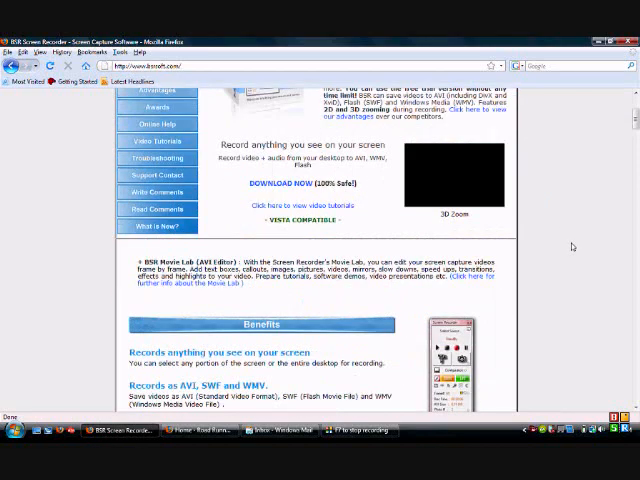
scroll("down", 3)
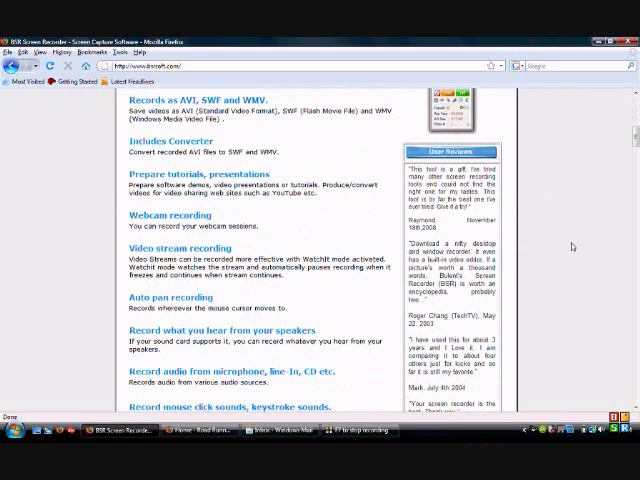
scroll("up", 3)
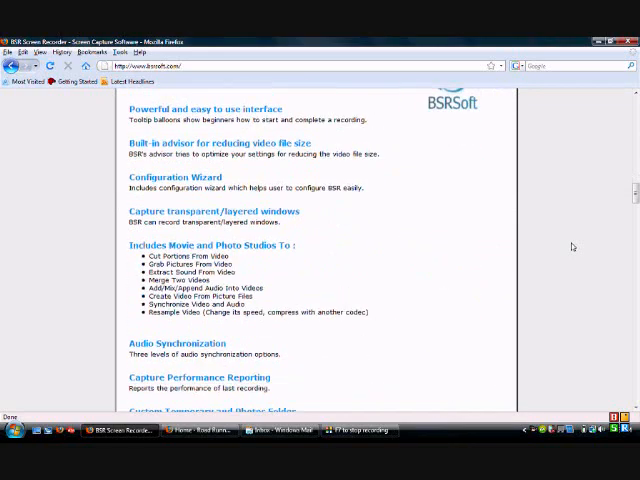
scroll("down", 3)
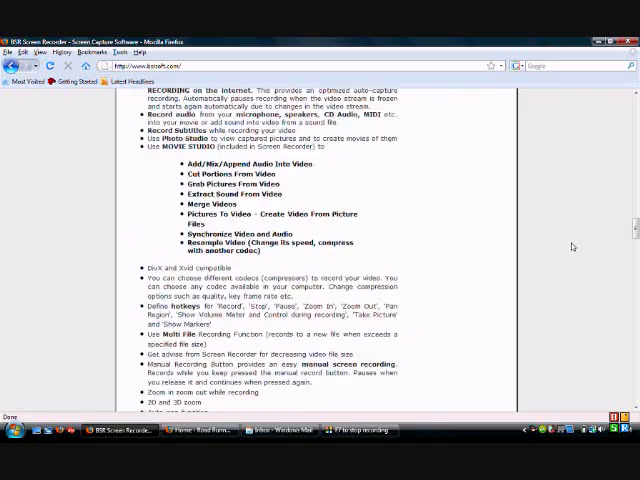
scroll("down", 3)
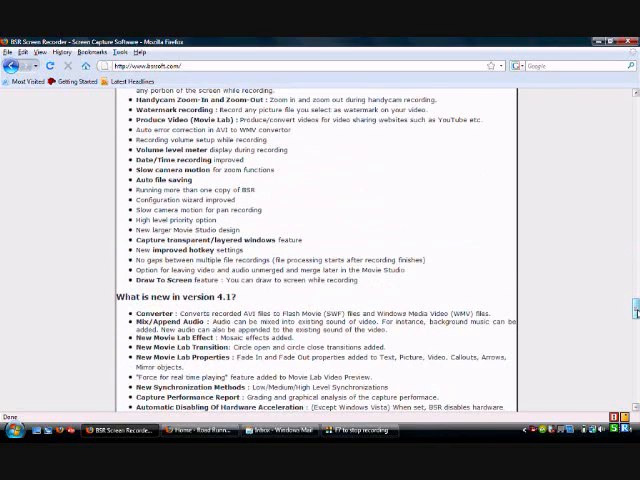
scroll("down", 3)
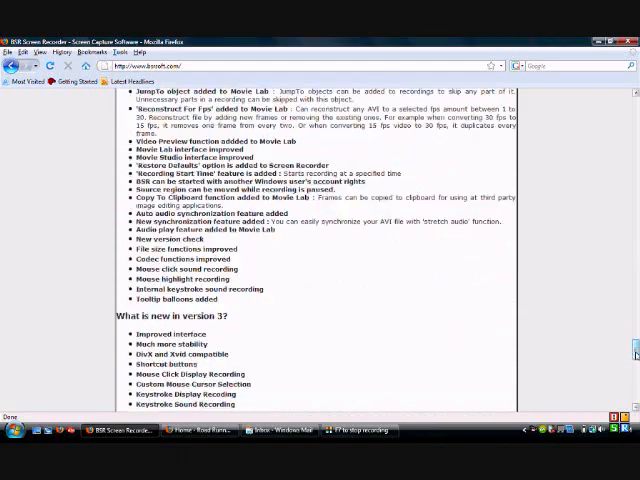
scroll("down", 3)
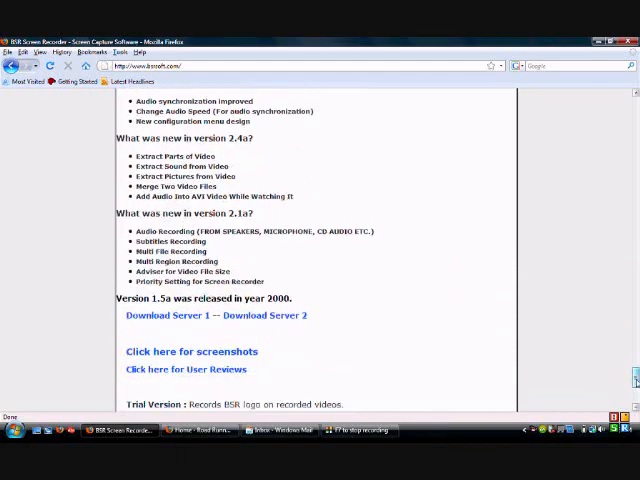
scroll("down", 3)
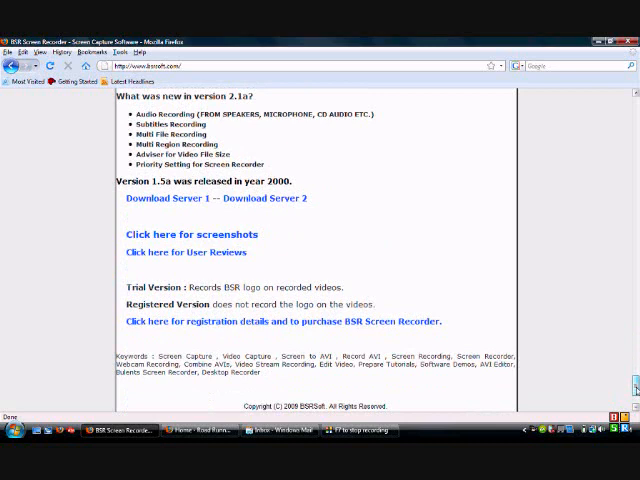
scroll("up", 3)
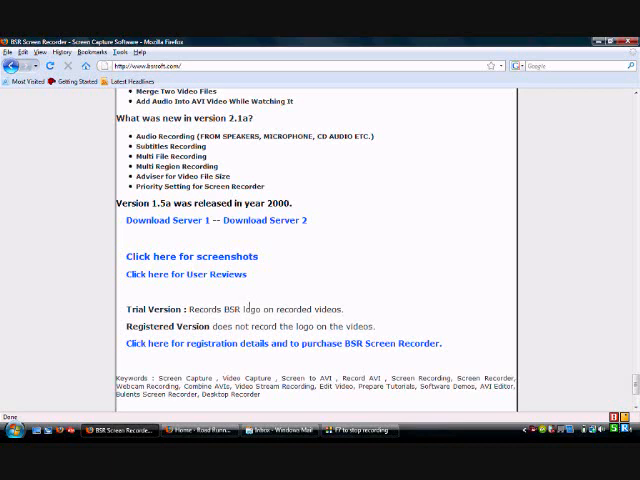
mouse_move(132, 357)
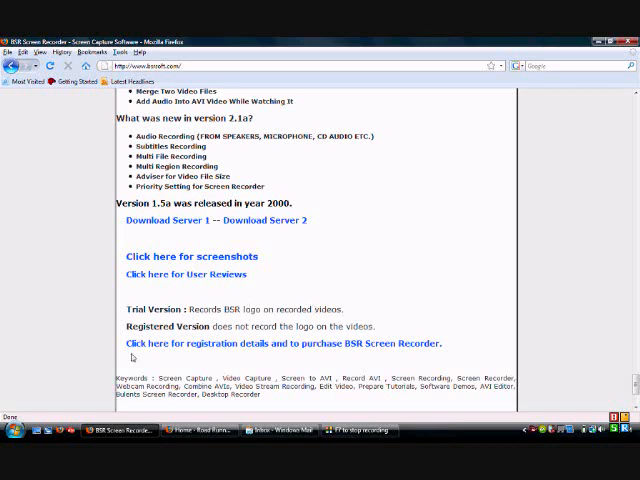
mouse_move(612, 308)
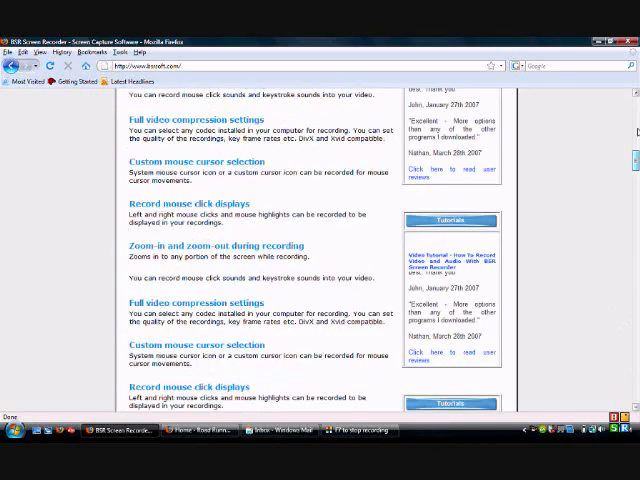
scroll("up", 3)
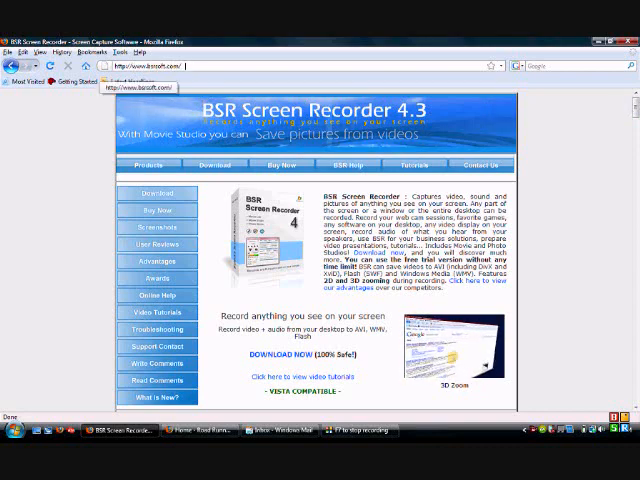
left_click(291, 355)
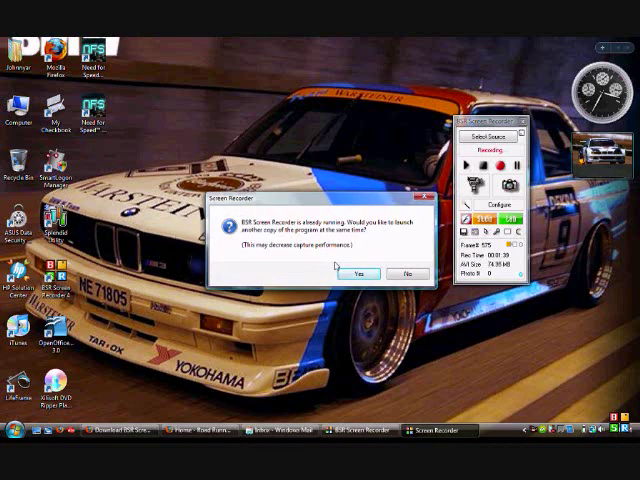
Start a second copy, keep Entire Screen as the source, and dismiss the Sound settings.
left_click(405, 273)
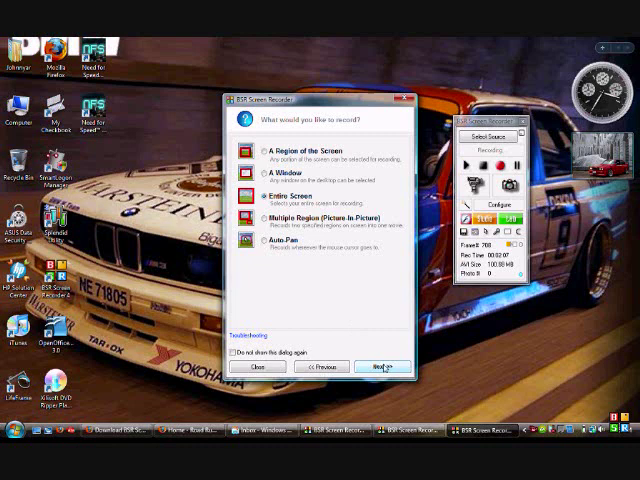
left_click(383, 368)
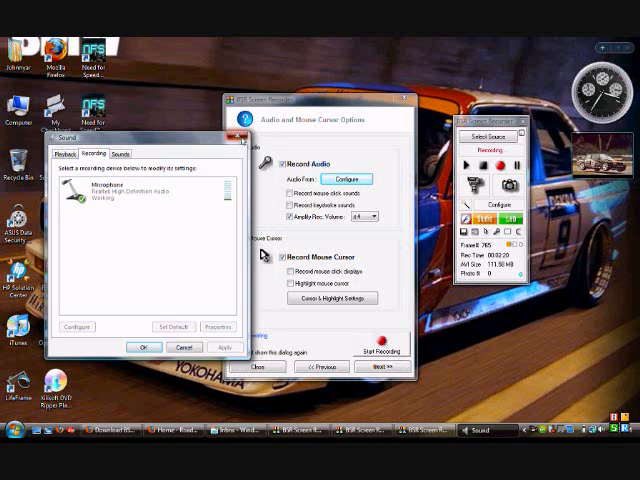
left_click(380, 368)
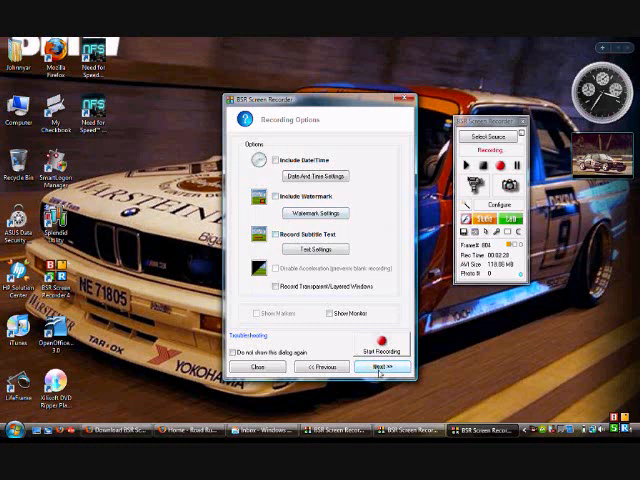
Pass Recording and Video Options and choose 11025 kHz Mono 16-bit audio quality.
left_click(378, 366)
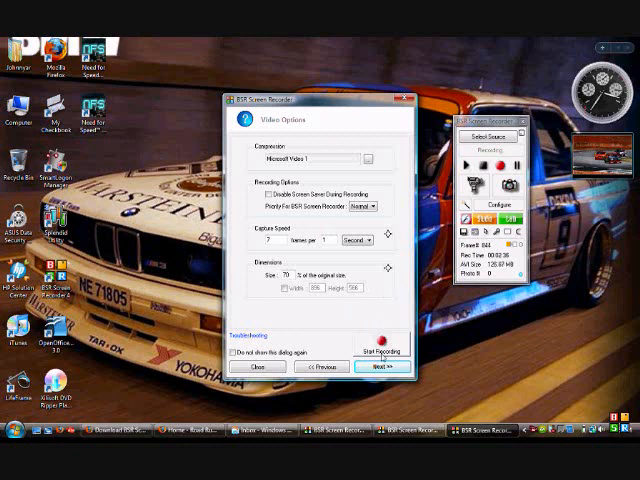
left_click(380, 367)
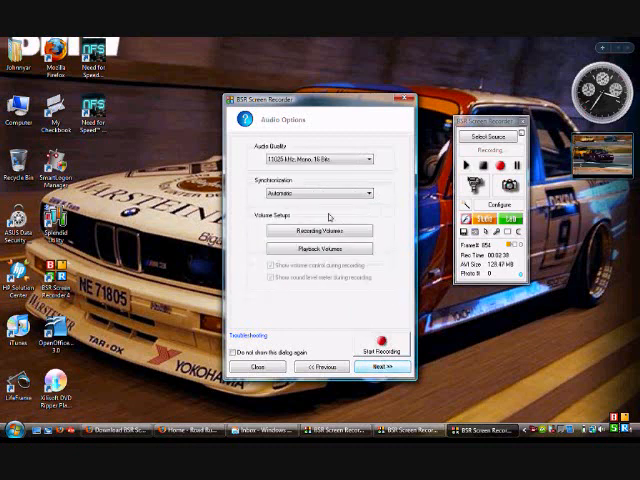
left_click(368, 158)
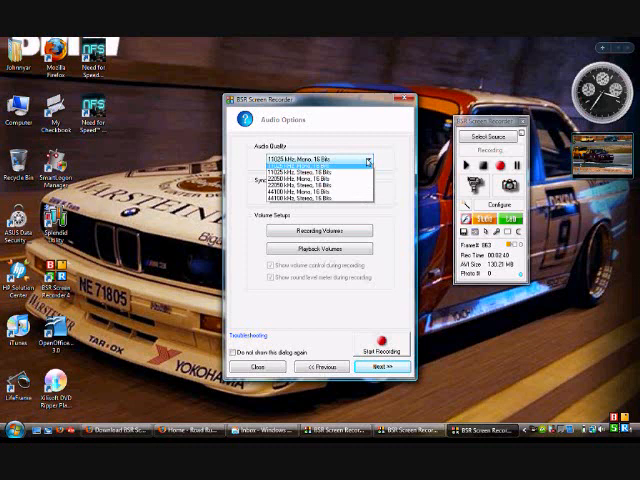
left_click(310, 161)
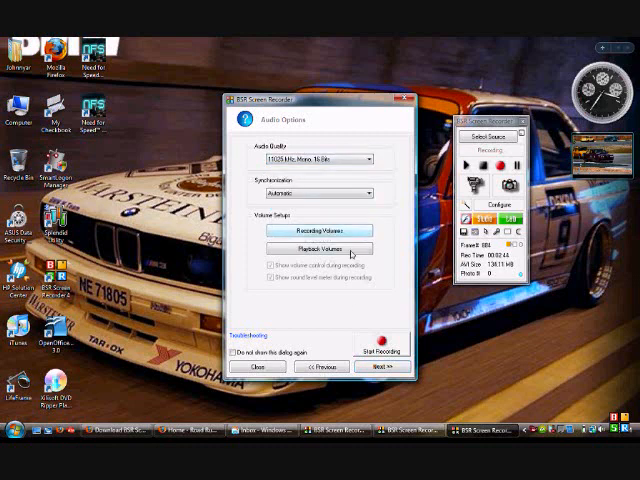
left_click(375, 369)
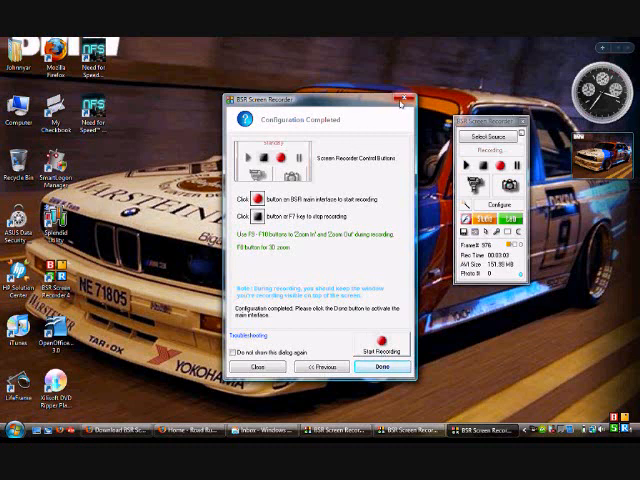
Close the finished wizard and view the Select Source list of recording sources.
left_click(377, 367)
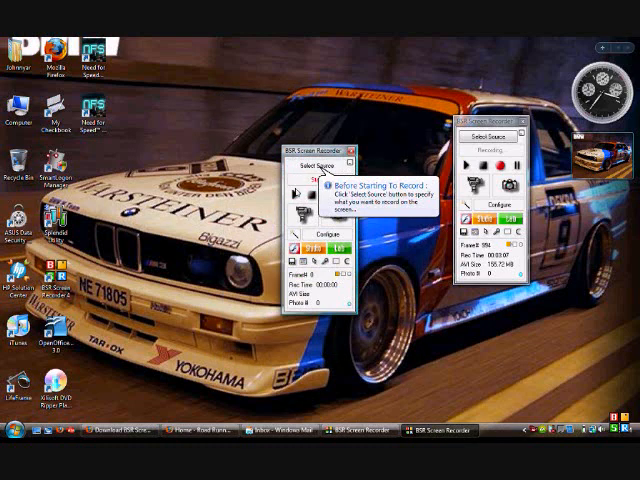
left_click(311, 165)
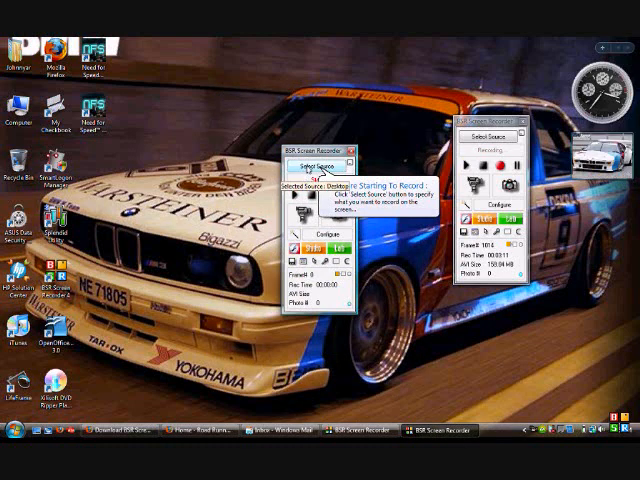
left_click(316, 163)
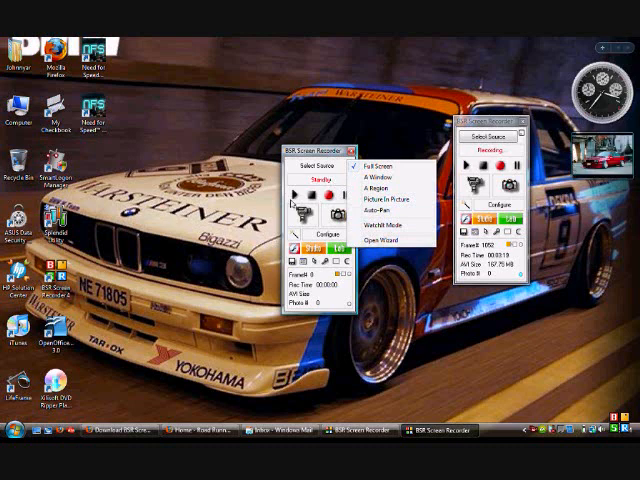
mouse_move(340, 205)
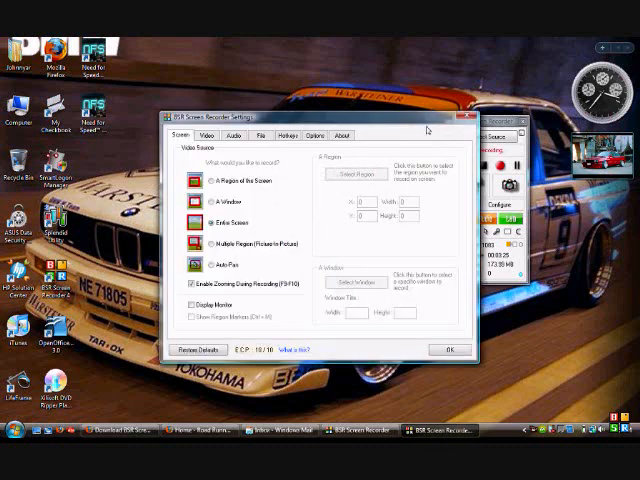
Close Settings, try Record, and dismiss the Select Region notice.
left_click(448, 349)
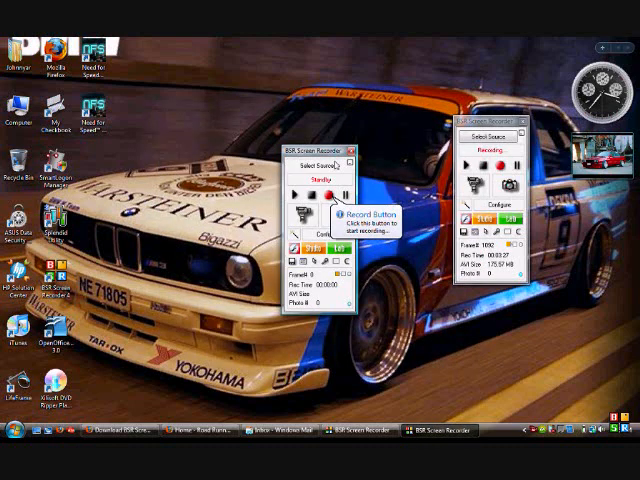
left_click(320, 165)
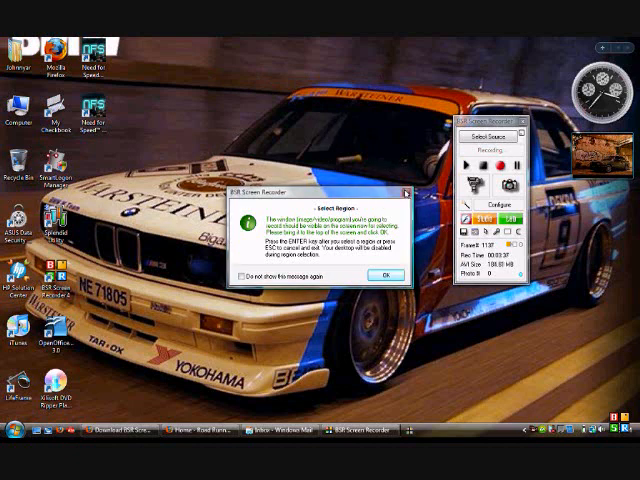
left_click(386, 274)
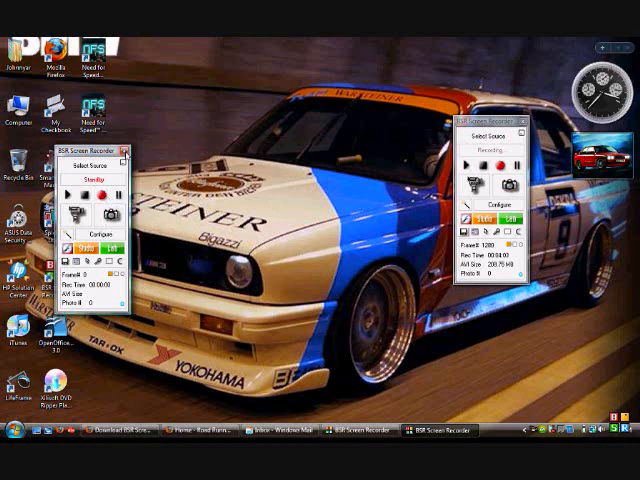
Close the second recorder copy's control panel with its X button.
left_click(128, 151)
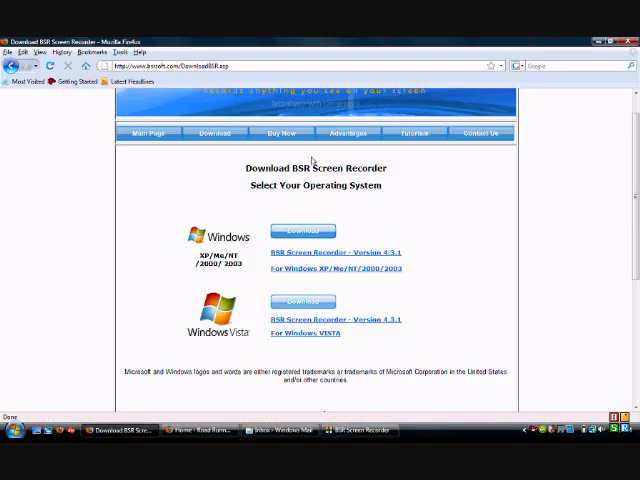
Open the Buy Now page and scroll down the license prices.
left_click(283, 133)
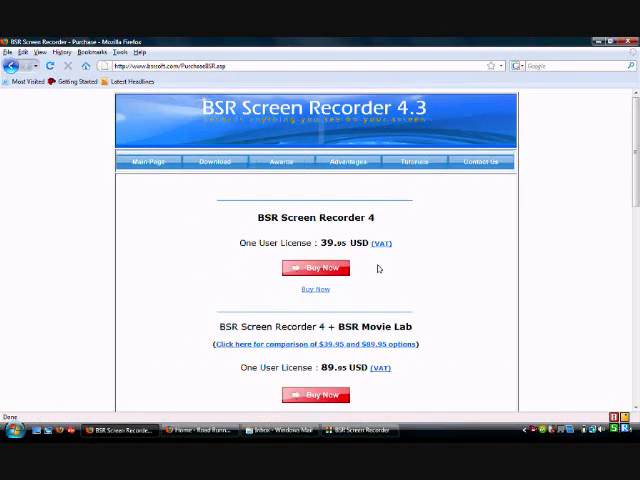
scroll("down", 3)
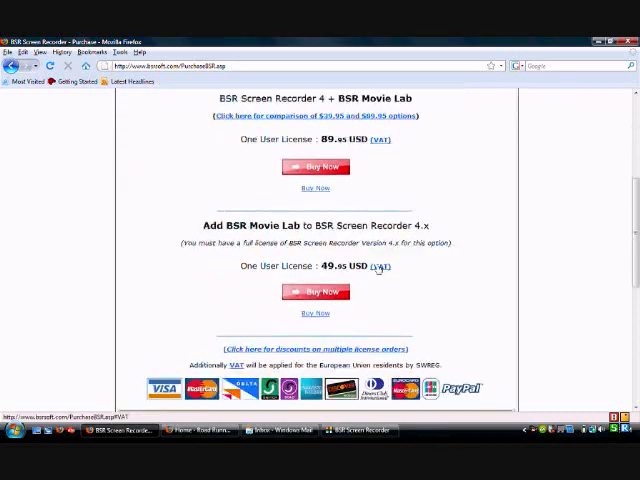